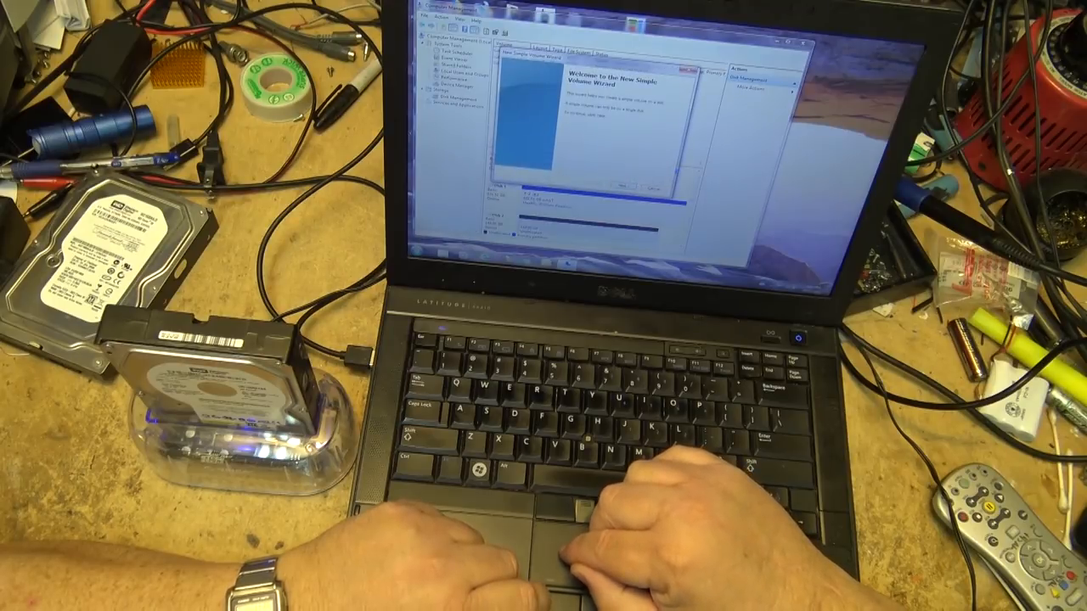
# Step: Move past the New Simple Volume Wizard welcome page for the first drive
pyautogui.click(624, 183)
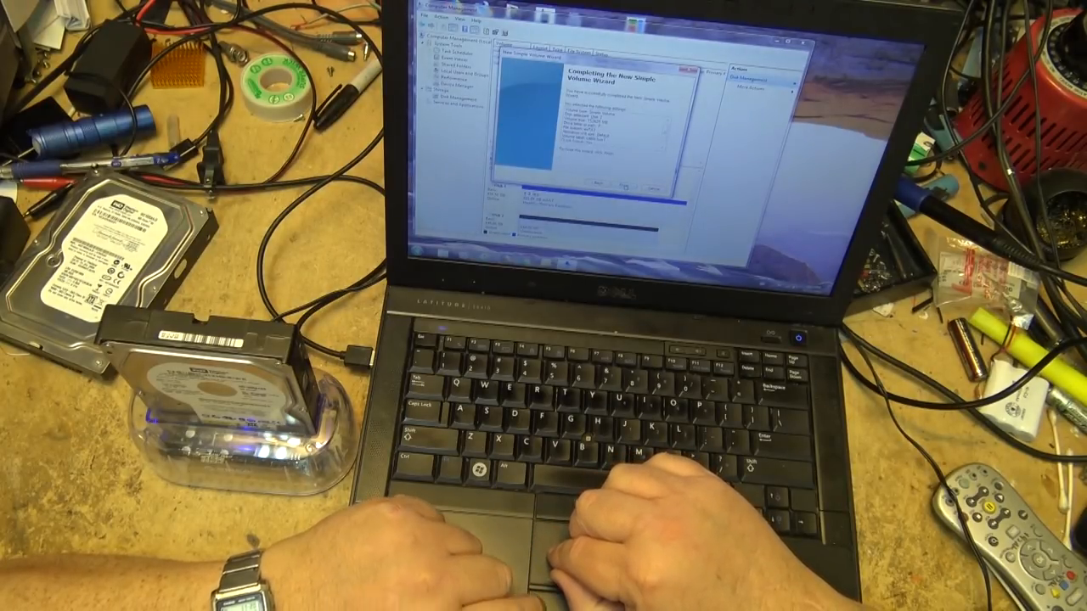
pyautogui.click(614, 185)
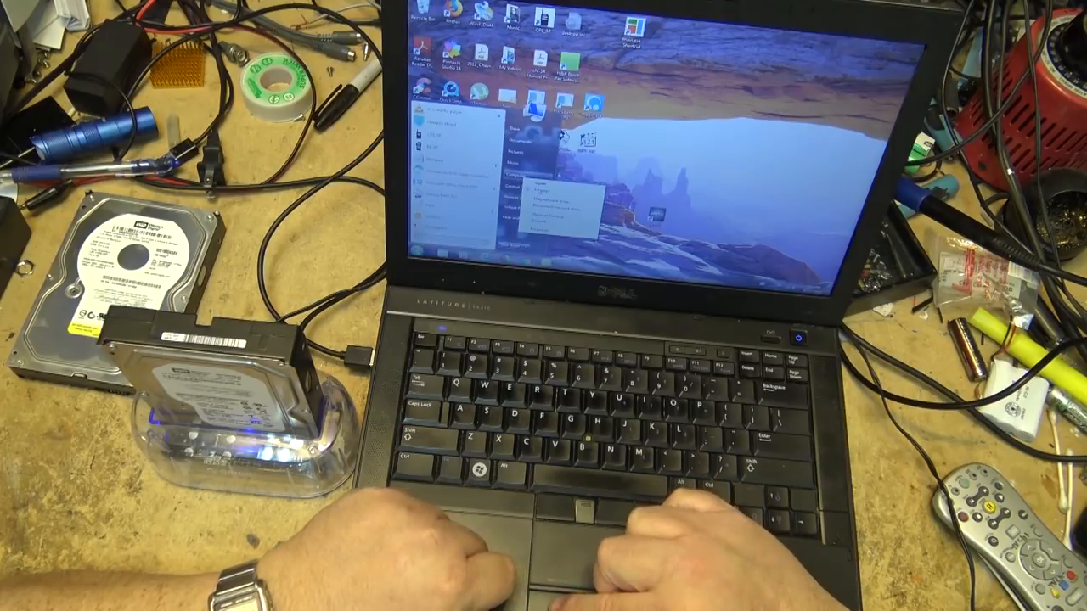
# Step: Open Computer Management from the Computer menu and switch to Disk Management
pyautogui.click(538, 178)
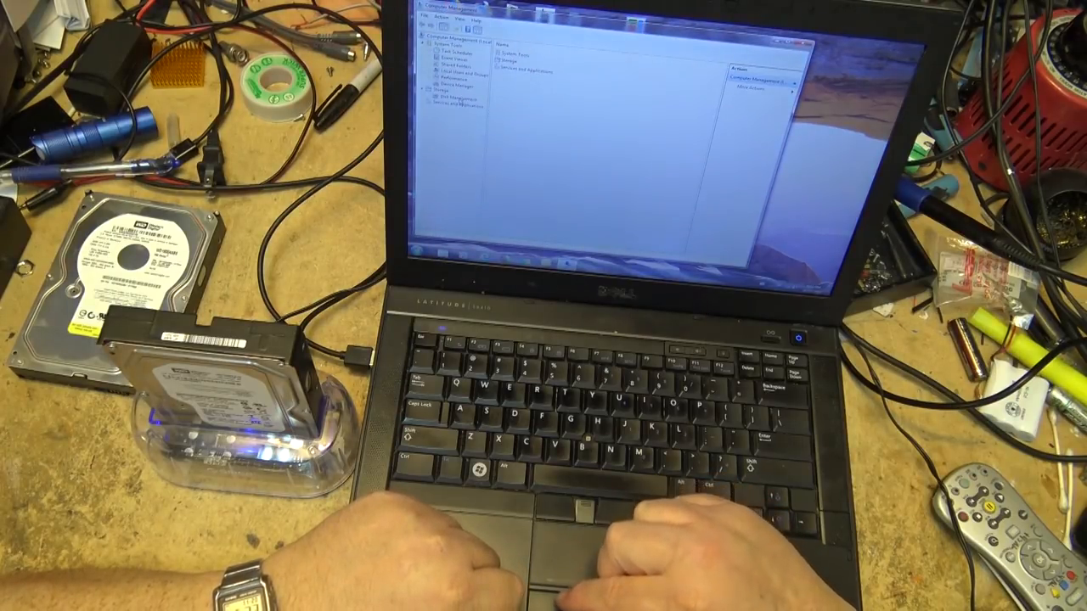
pyautogui.click(456, 105)
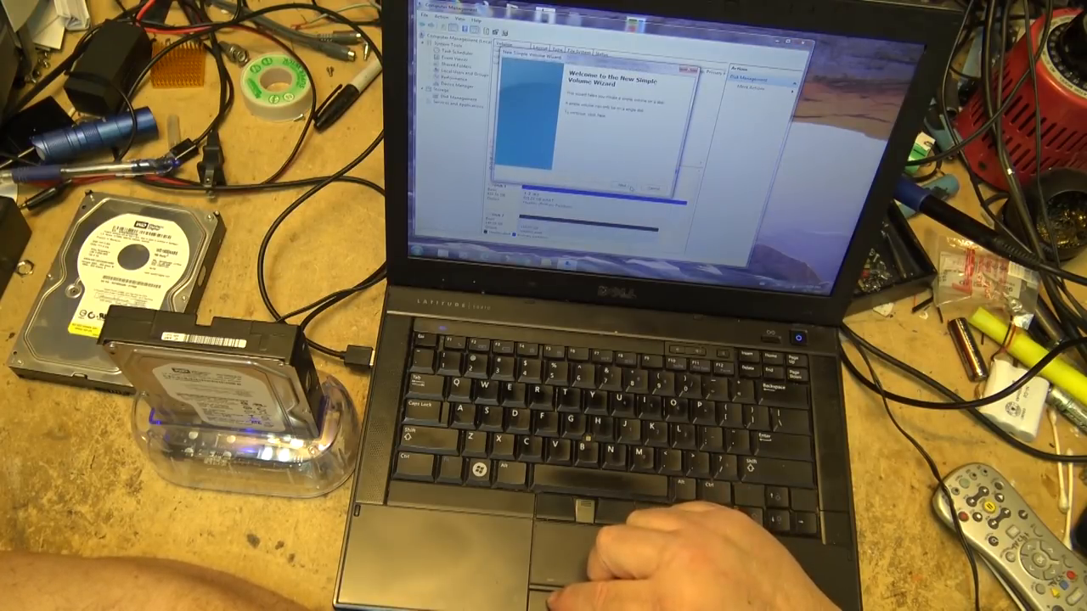
# Step: Accept the default volume size, drive letter and format settings for the second drive's volume
pyautogui.click(622, 184)
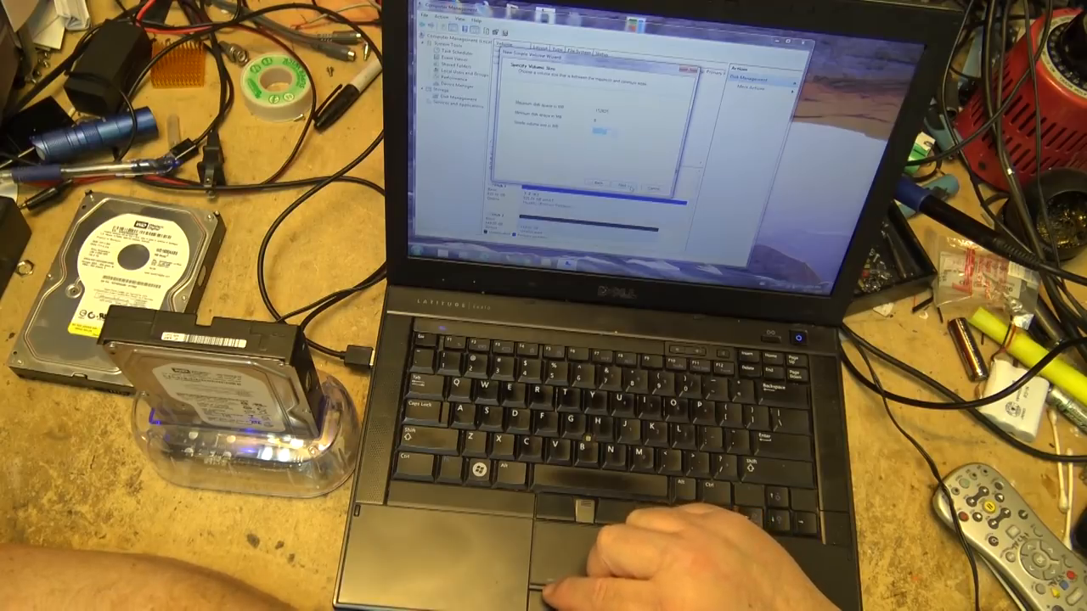
pyautogui.click(611, 183)
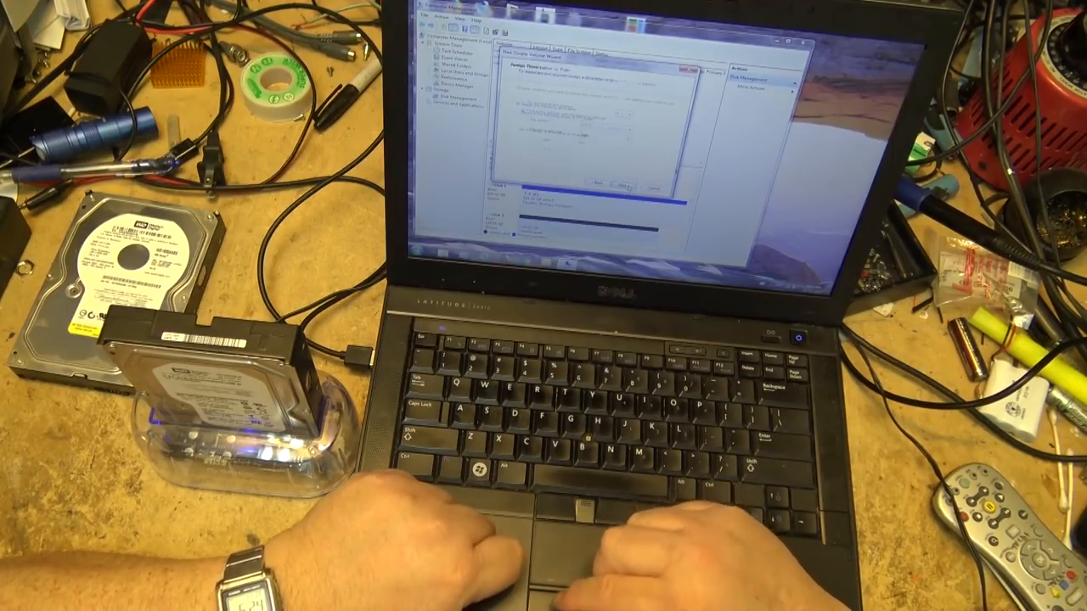
pyautogui.click(625, 185)
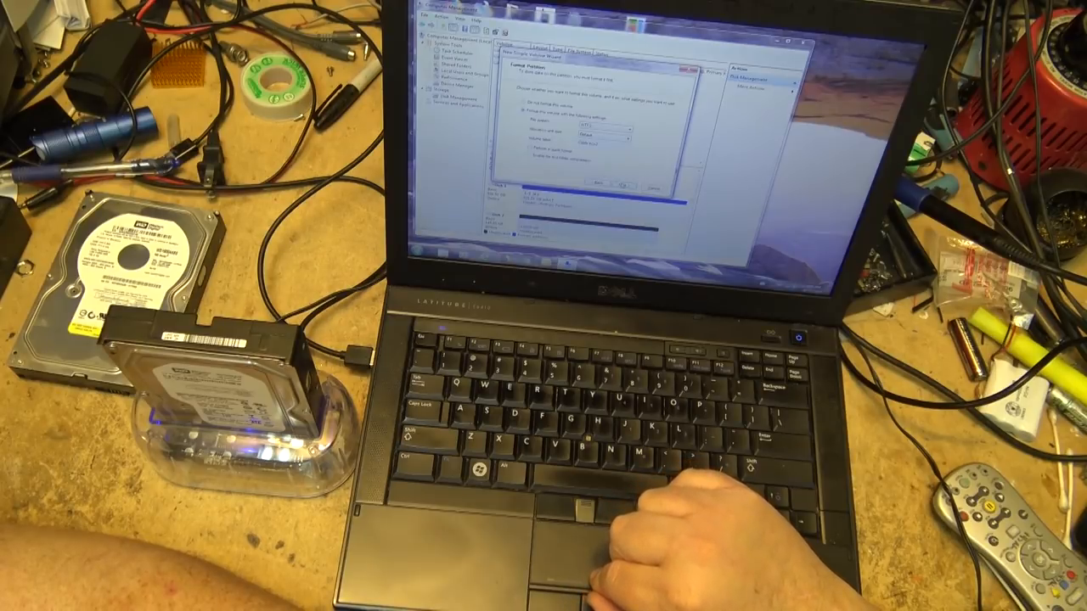
pyautogui.click(626, 183)
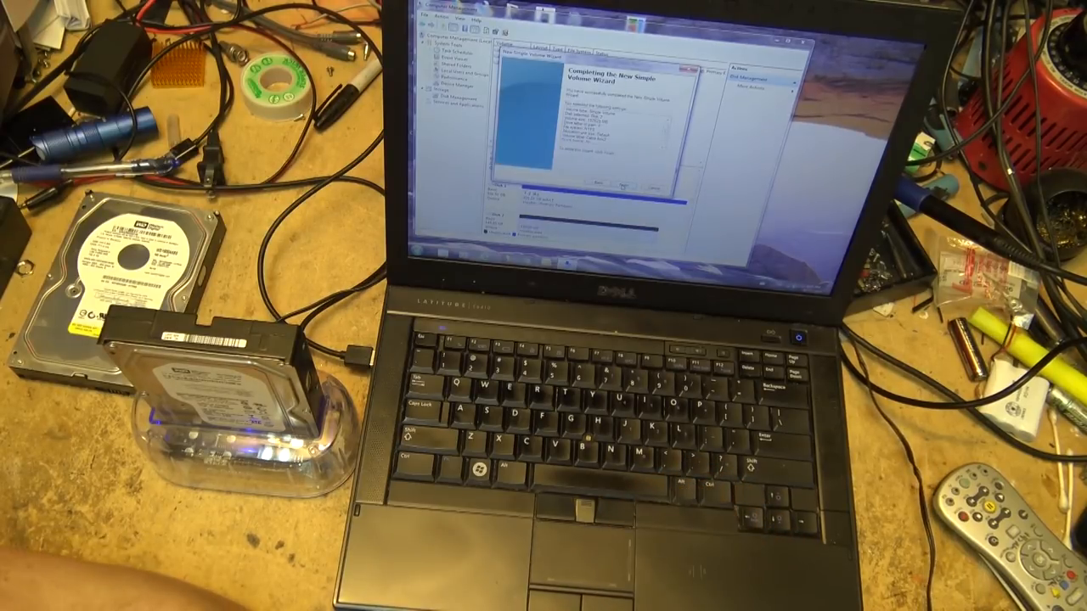